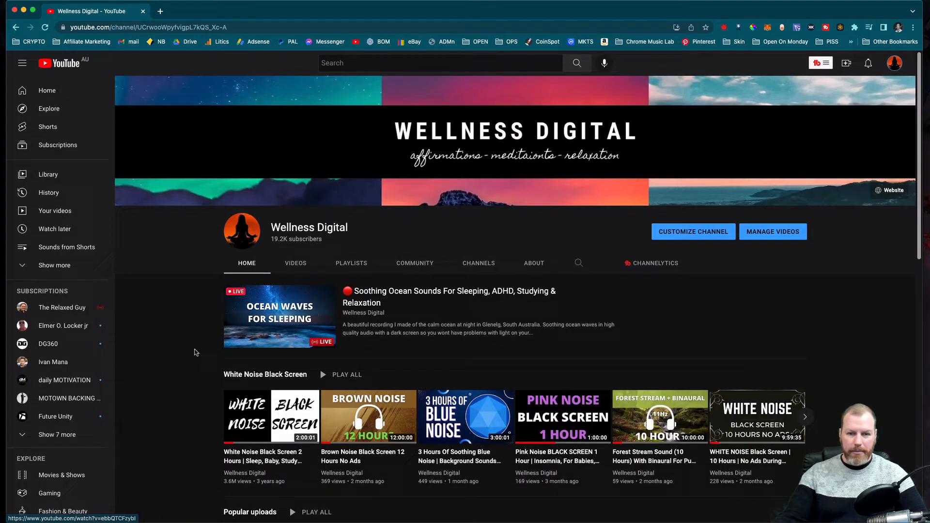
mouse_move(167, 343)
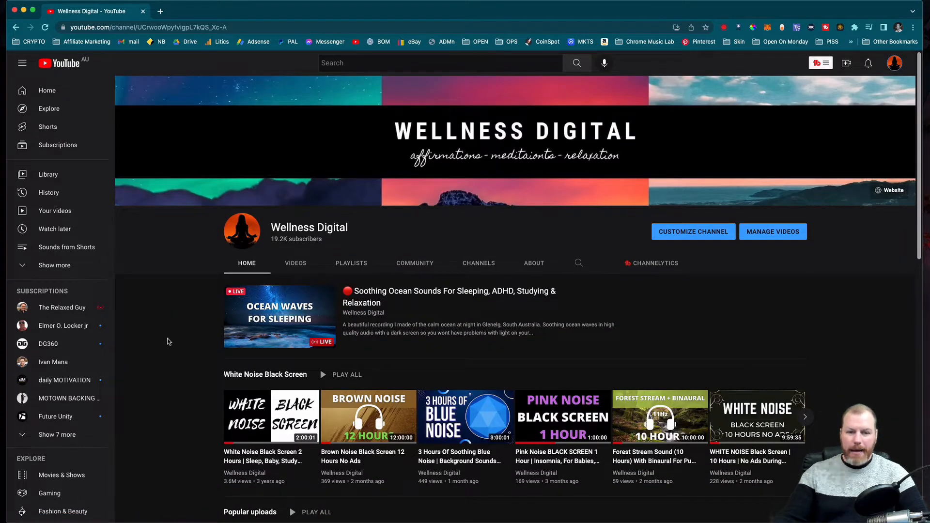
mouse_move(189, 343)
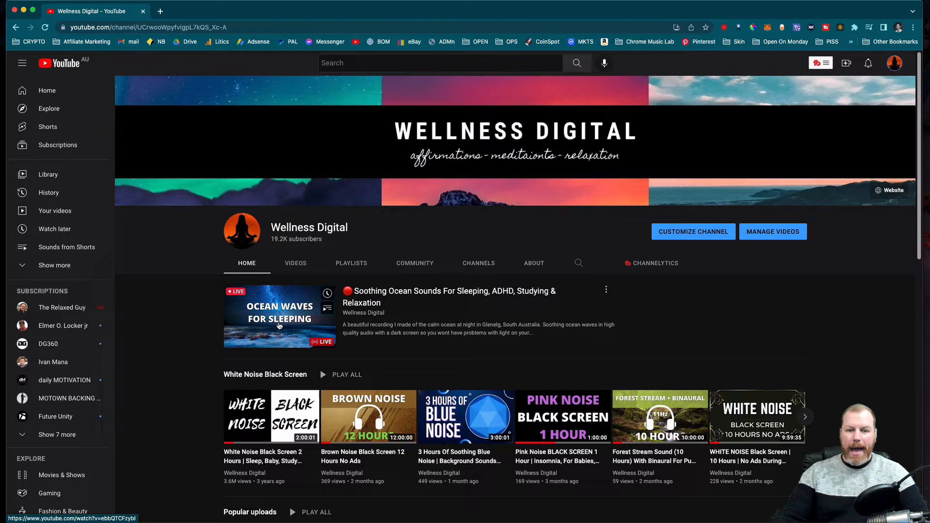
mouse_move(208, 350)
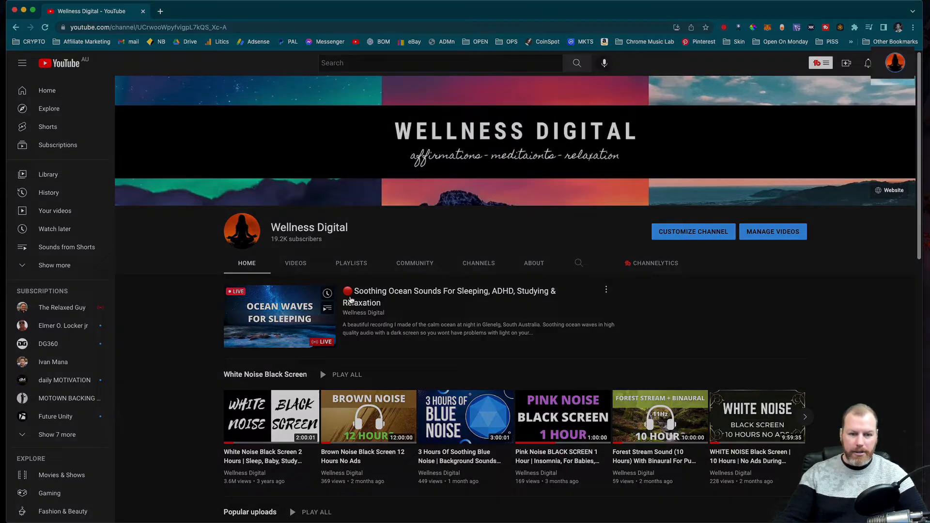
From the account menu, go to YouTube Studio's Content page listing the channel's uploaded videos.
click(894, 63)
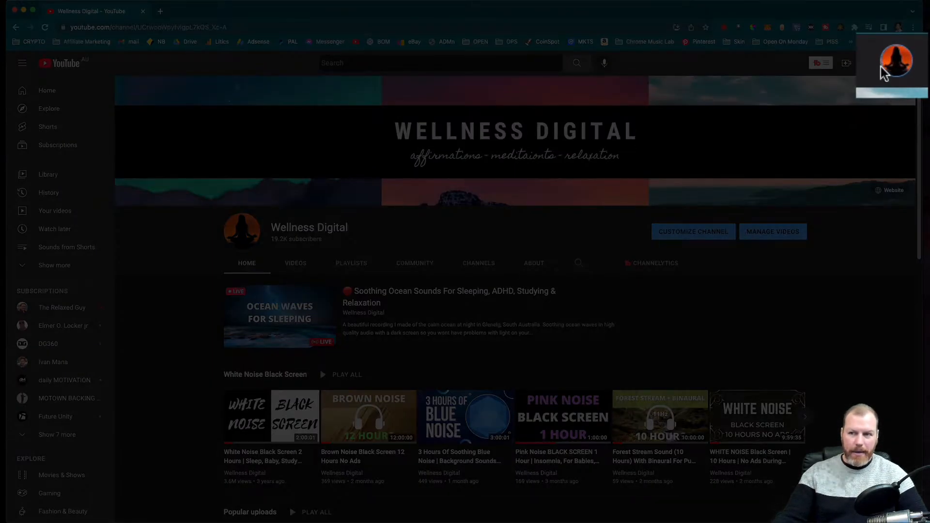
click(895, 63)
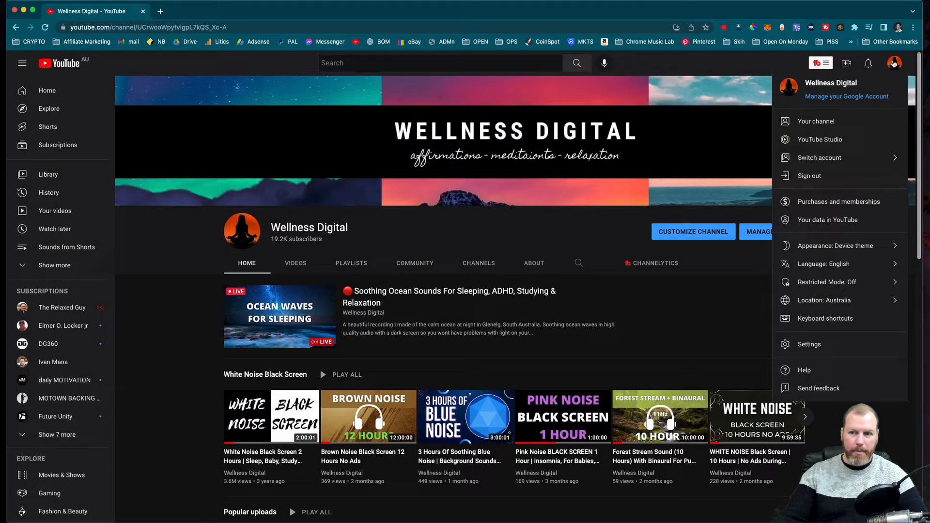
mouse_move(856, 93)
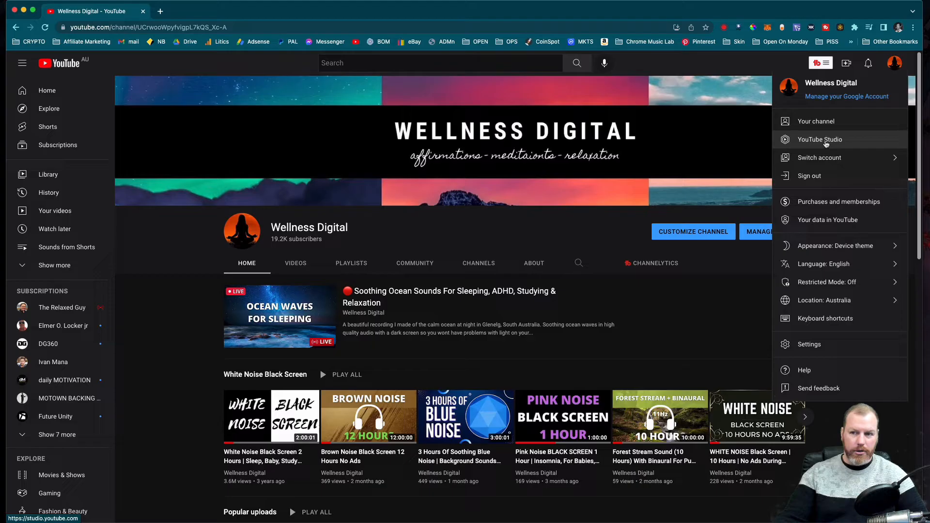
click(821, 139)
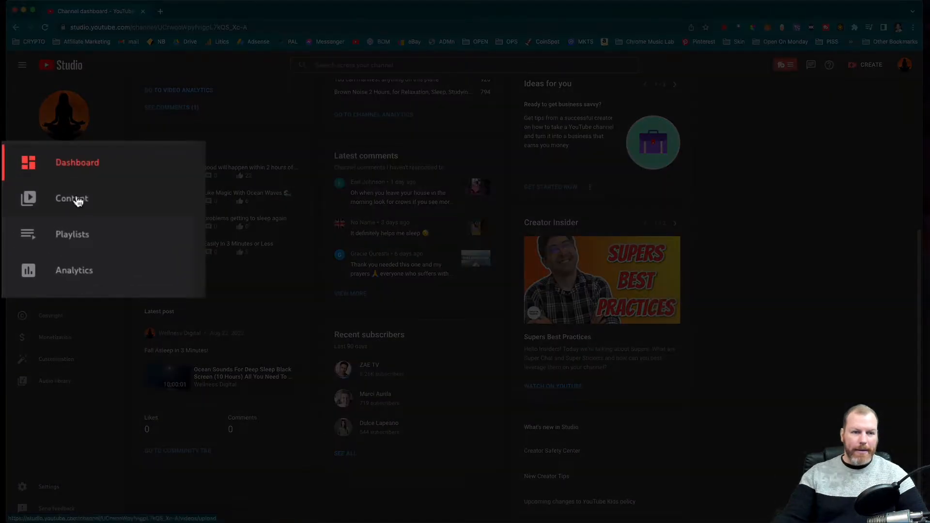
mouse_move(99, 208)
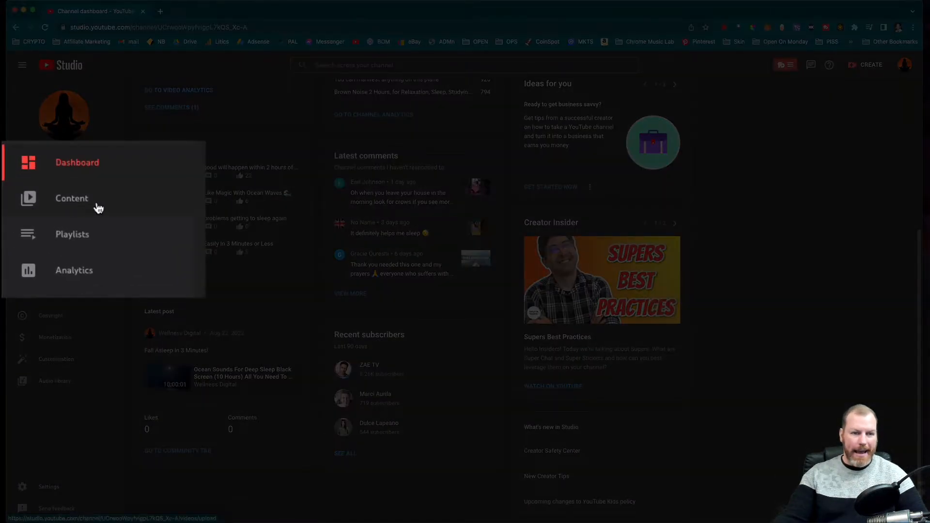
click(71, 197)
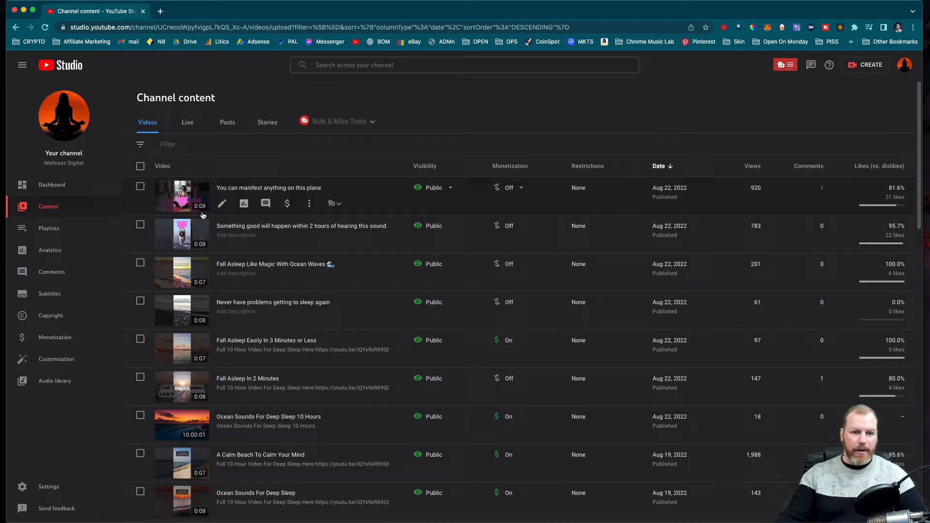
scroll(down, 3)
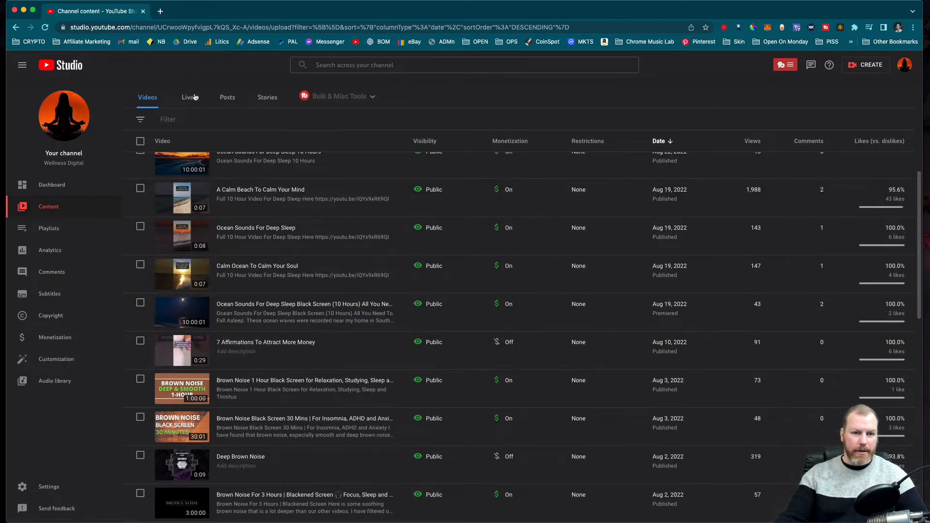
From the Live list, bring up the Soothing Ocean Sounds stream's Video details page.
click(187, 97)
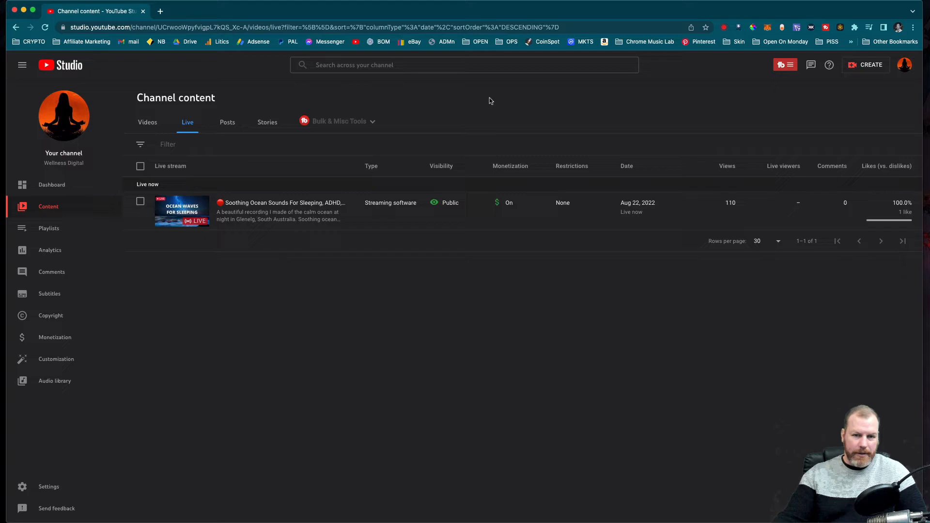
click(183, 210)
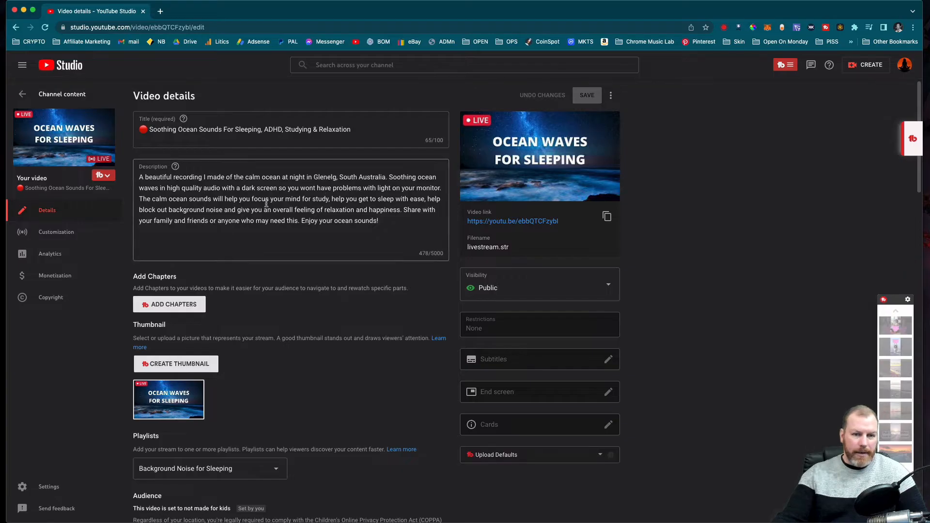
scroll(down, 3)
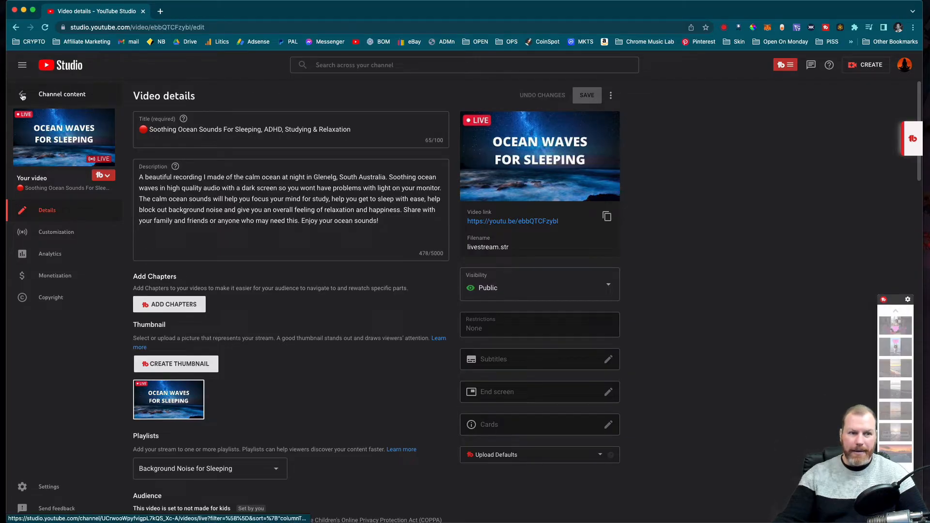
Return to the live streams list and enter the ocean stream's Live Control Room.
click(22, 95)
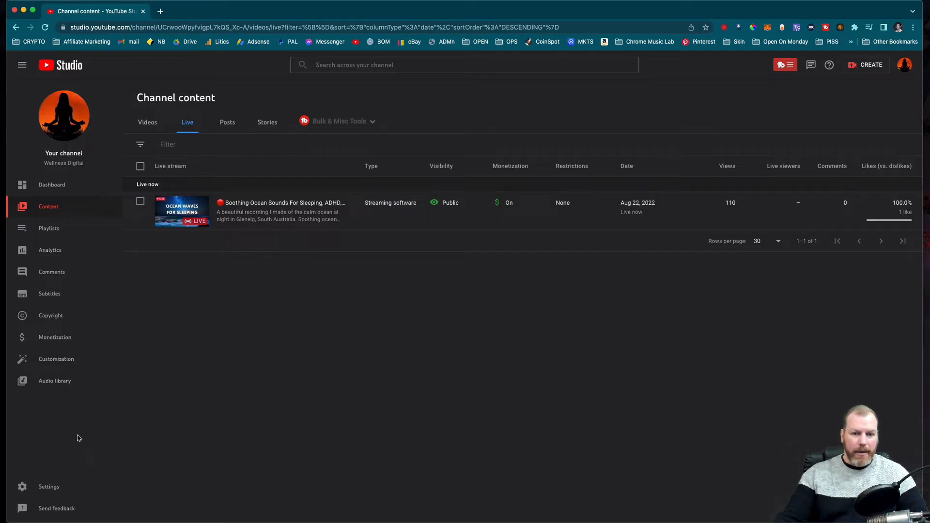
mouse_move(235, 424)
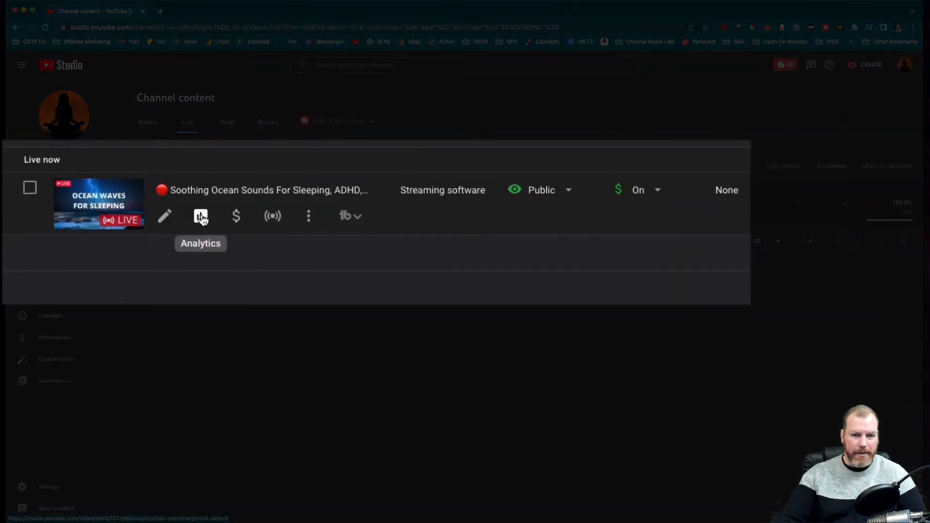
mouse_move(274, 216)
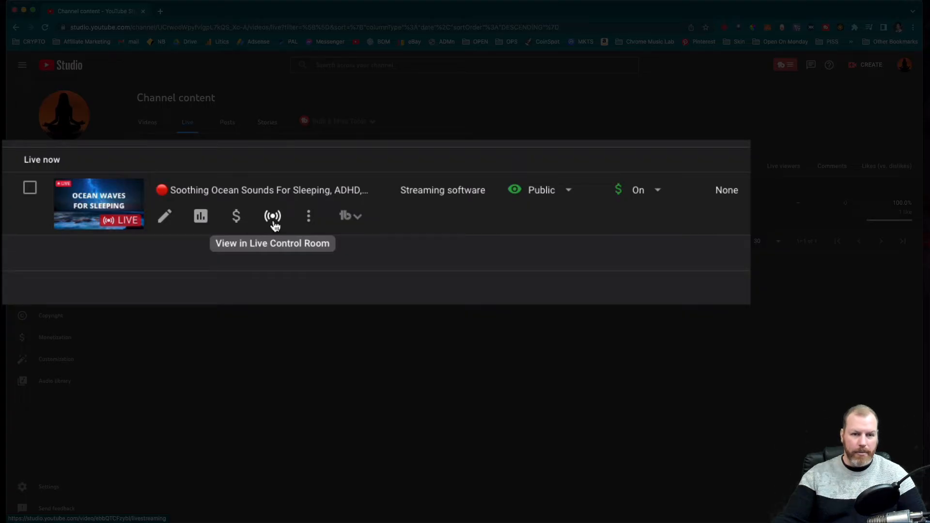
click(272, 215)
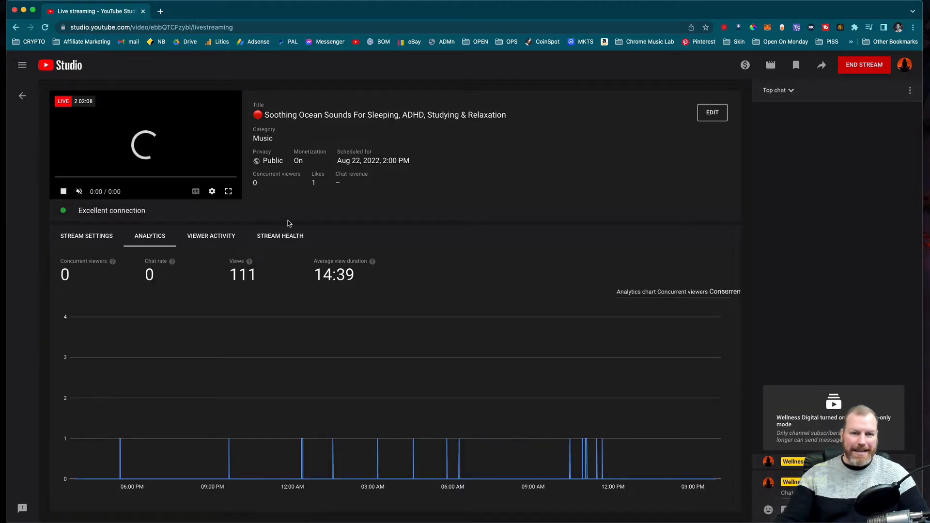
Use END STREAM to bring up the end-stream confirmation for the ocean-waves stream.
click(64, 191)
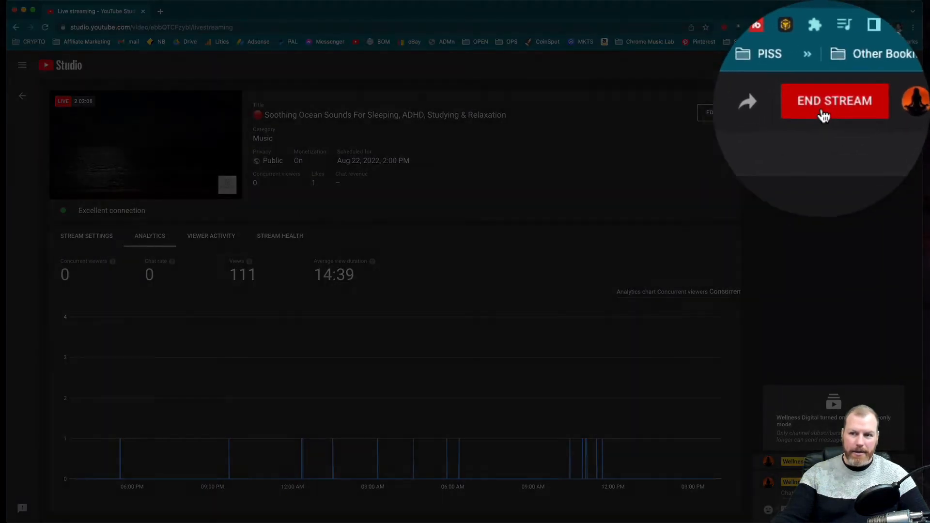
click(834, 100)
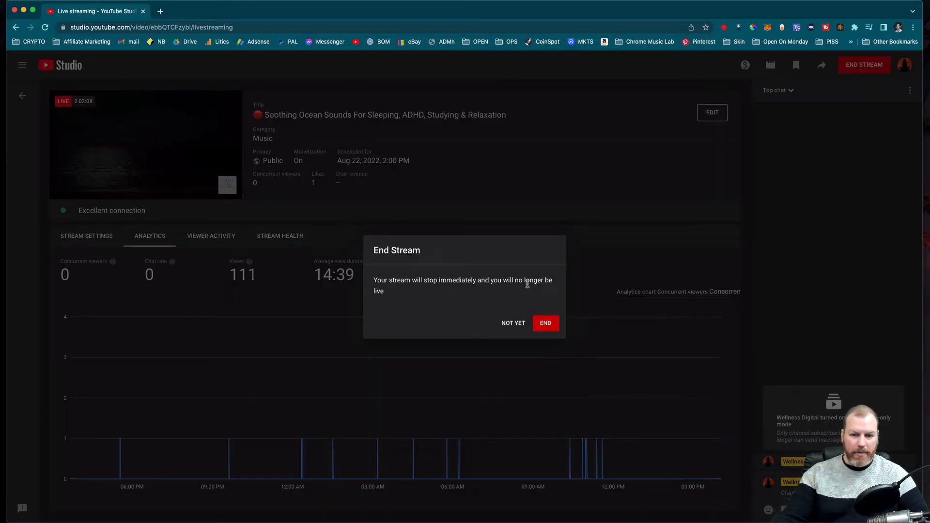
Confirm ending the stream and dismiss the Stream Finished summary (50:08:29 recorded).
click(544, 322)
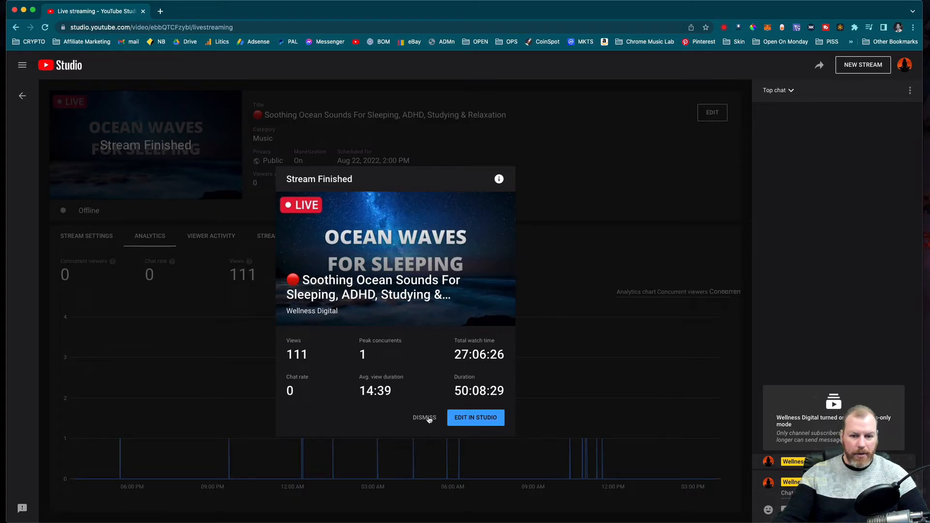
click(425, 418)
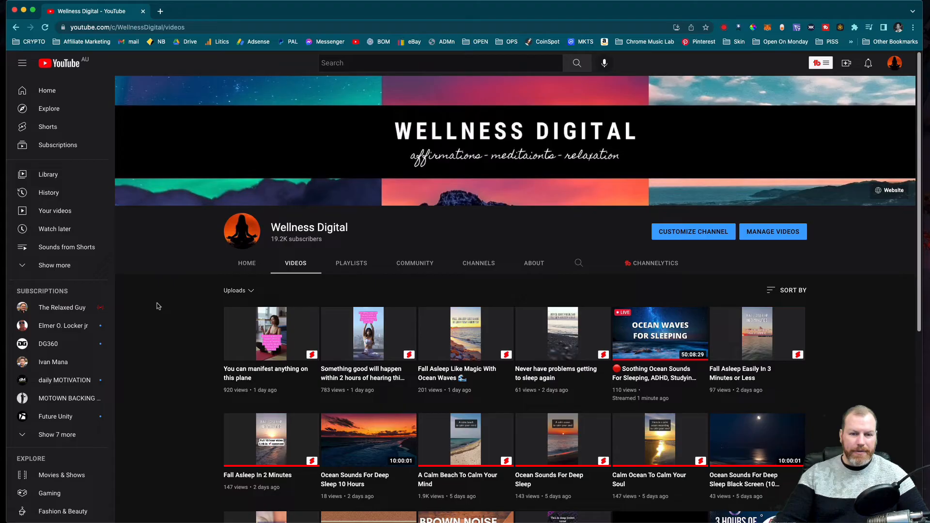
scroll(down, 3)
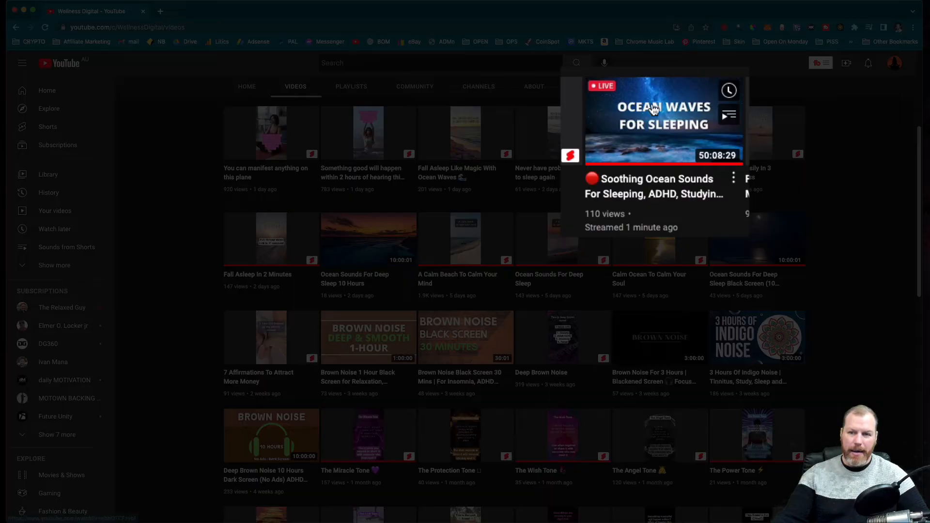
mouse_move(862, 303)
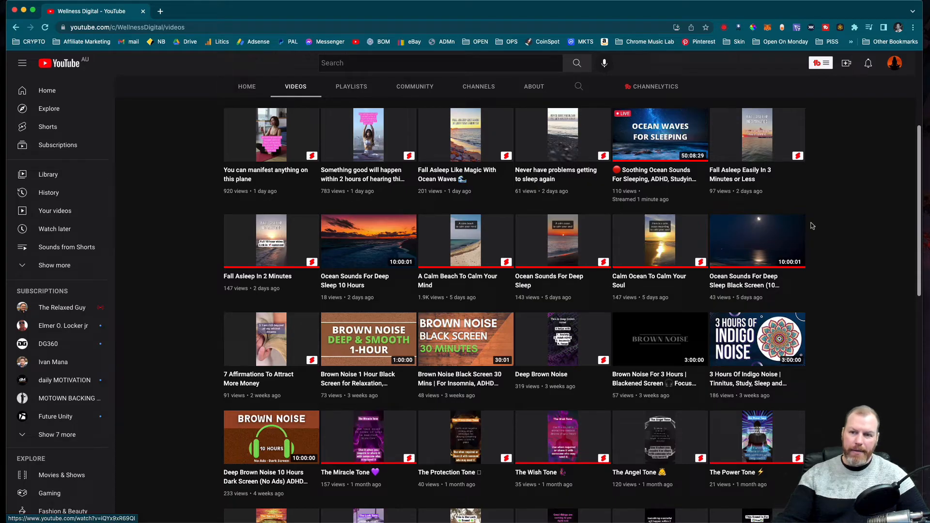
mouse_move(771, 223)
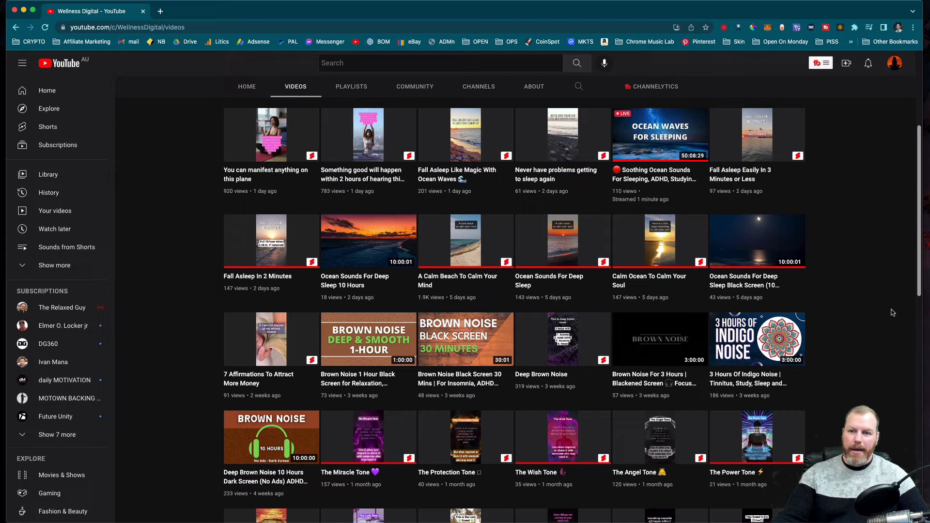
mouse_move(675, 147)
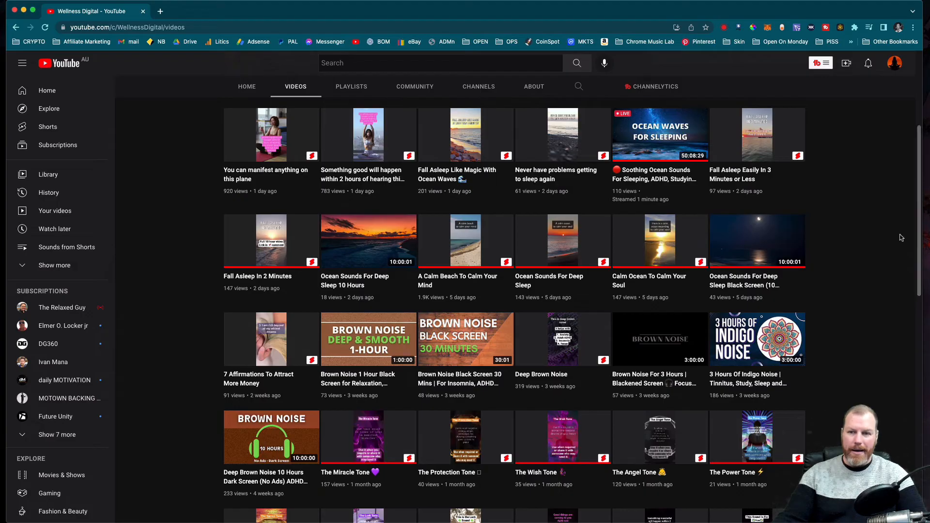
mouse_move(895, 288)
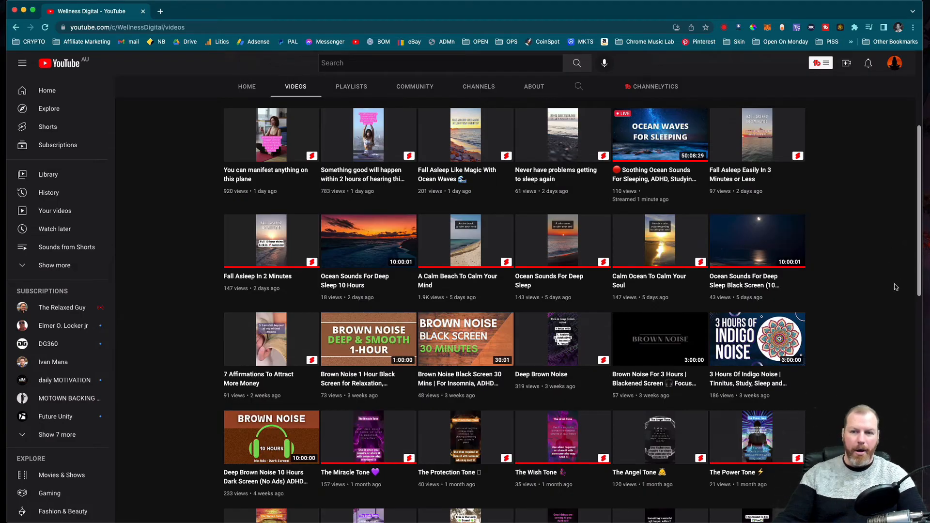
mouse_move(892, 319)
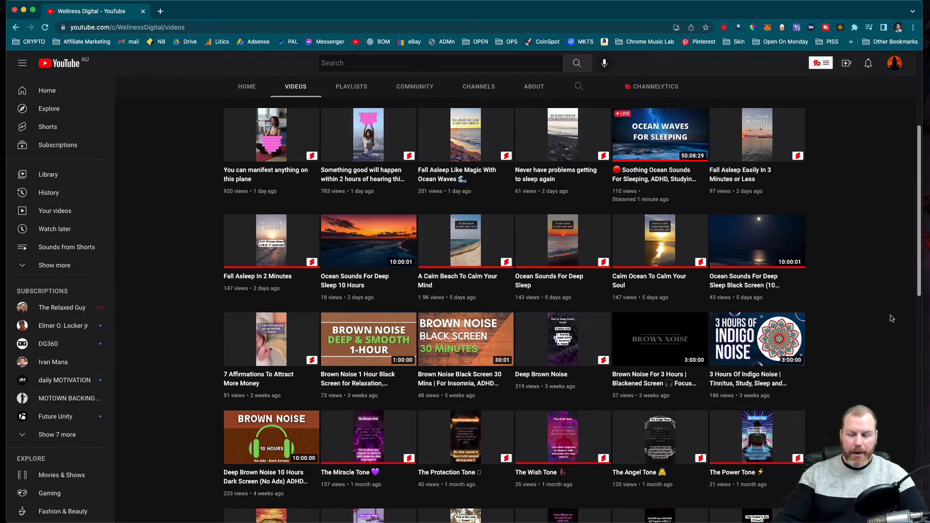